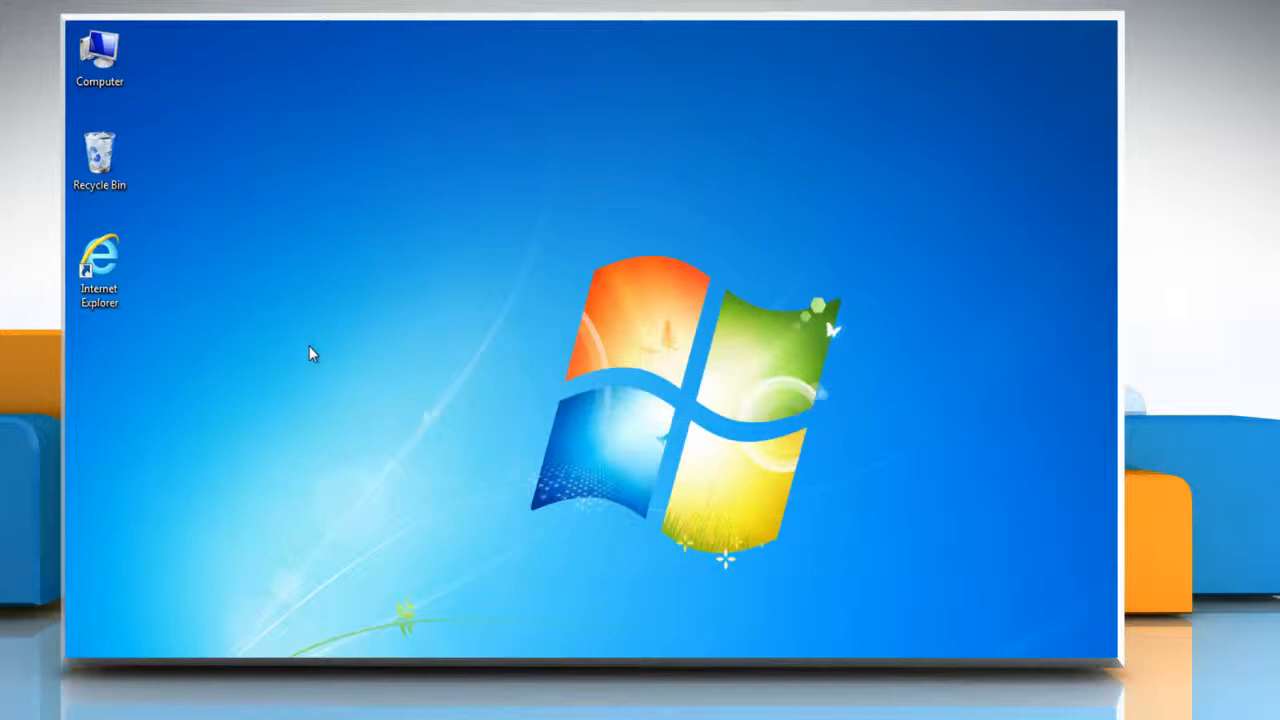
click(99, 270)
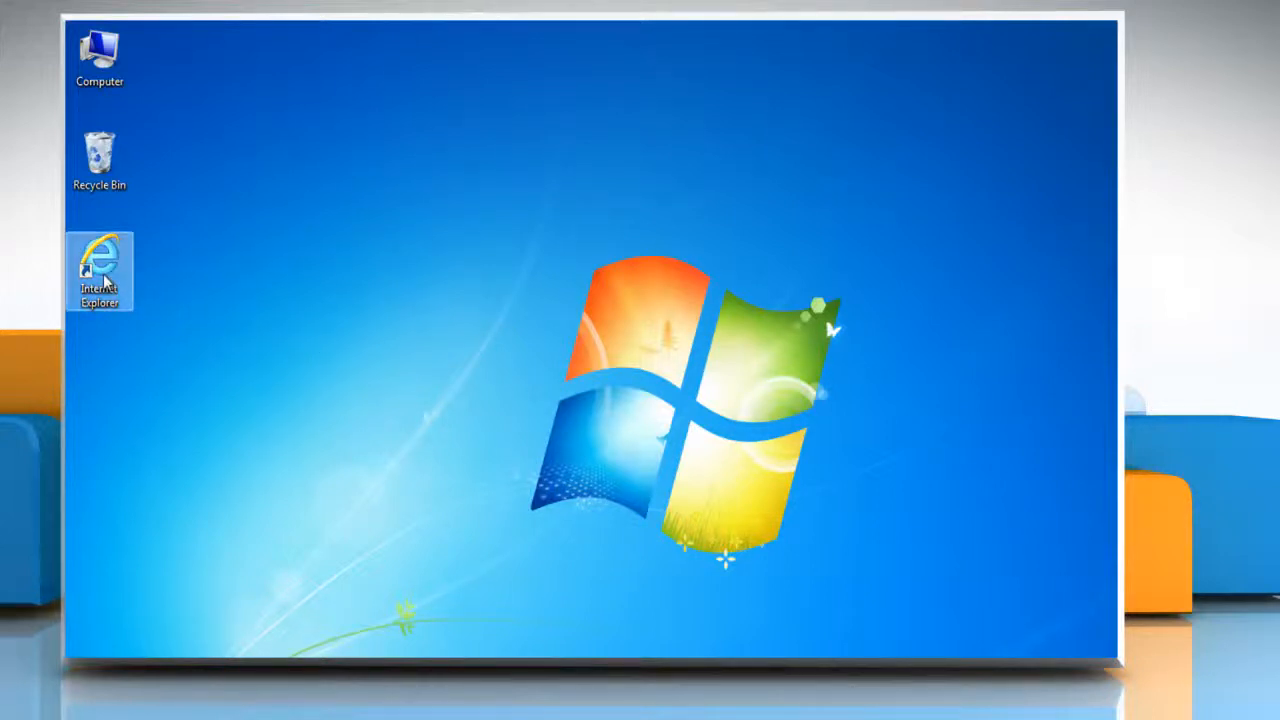
double_click(99, 271)
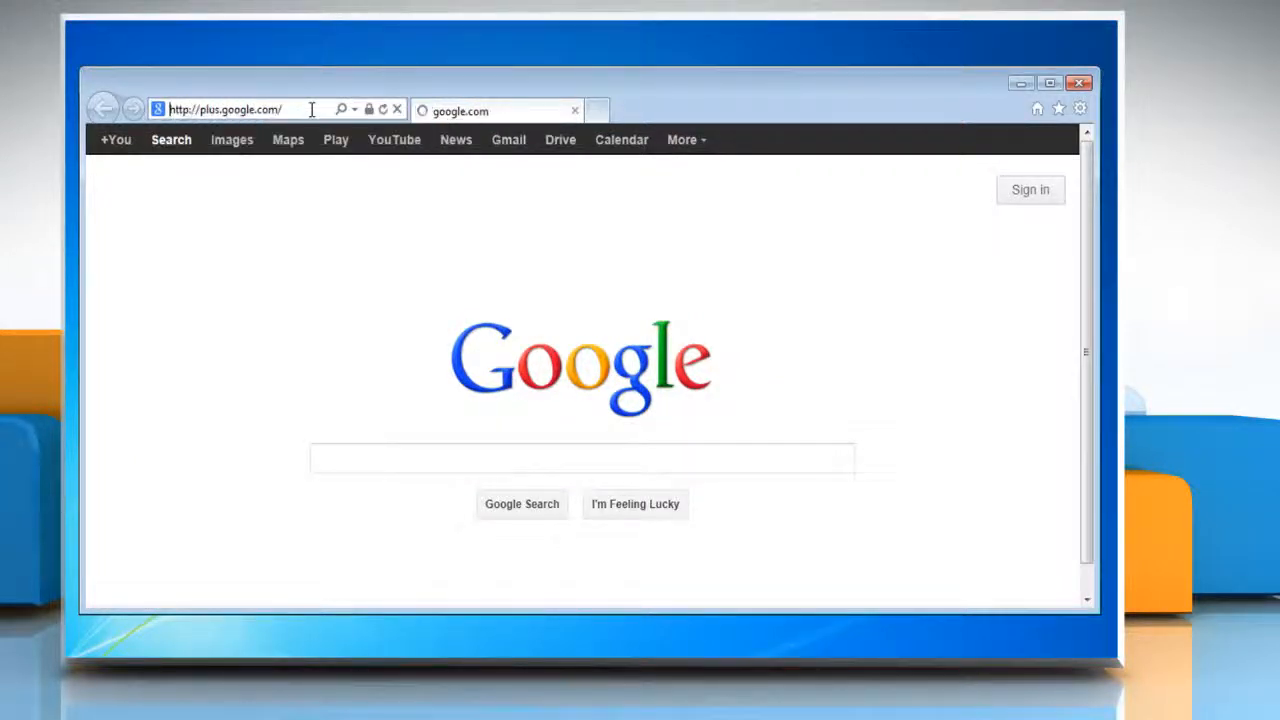
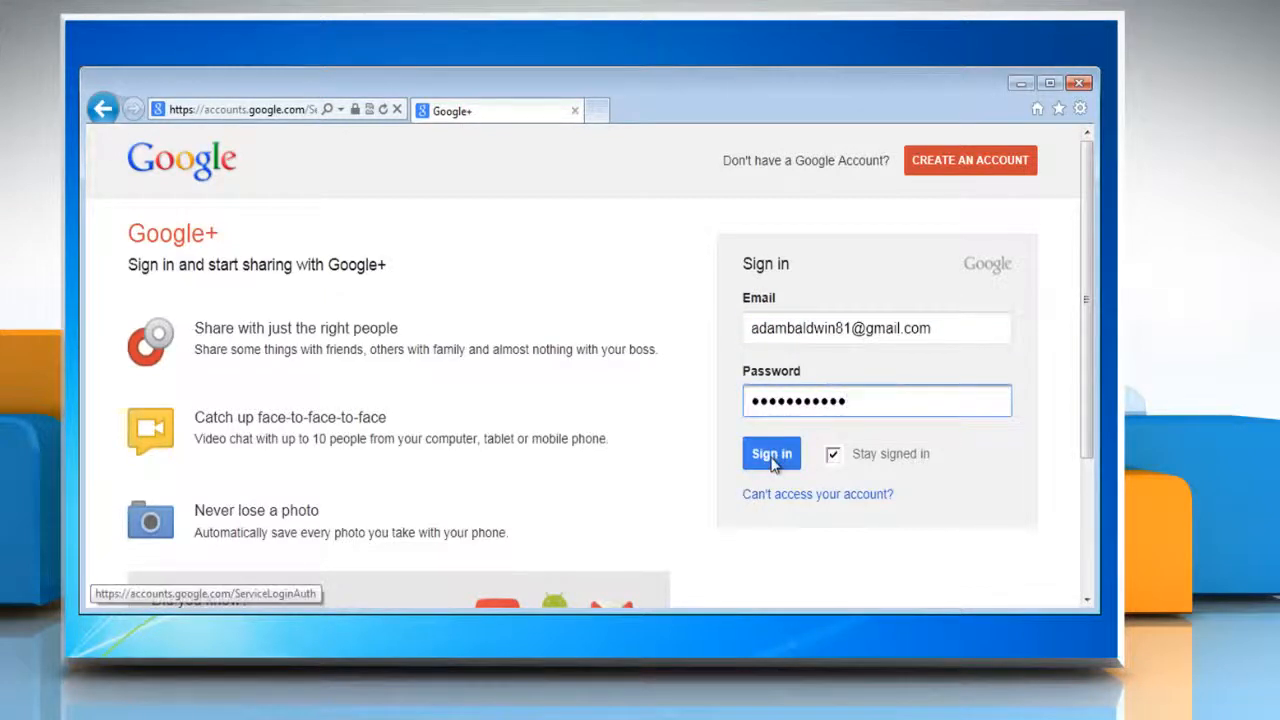
- Sign in and draft an event titled 'Football Match' with the soccer theme picture
click(771, 453)
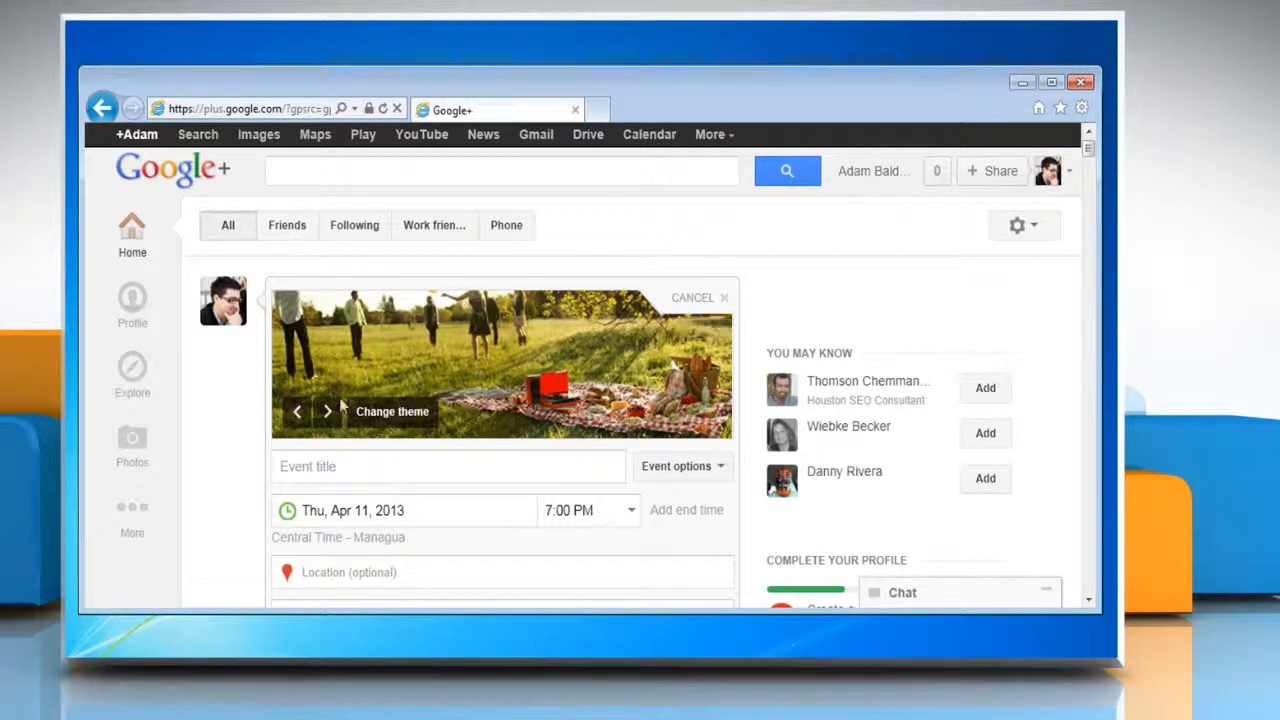
click(327, 411)
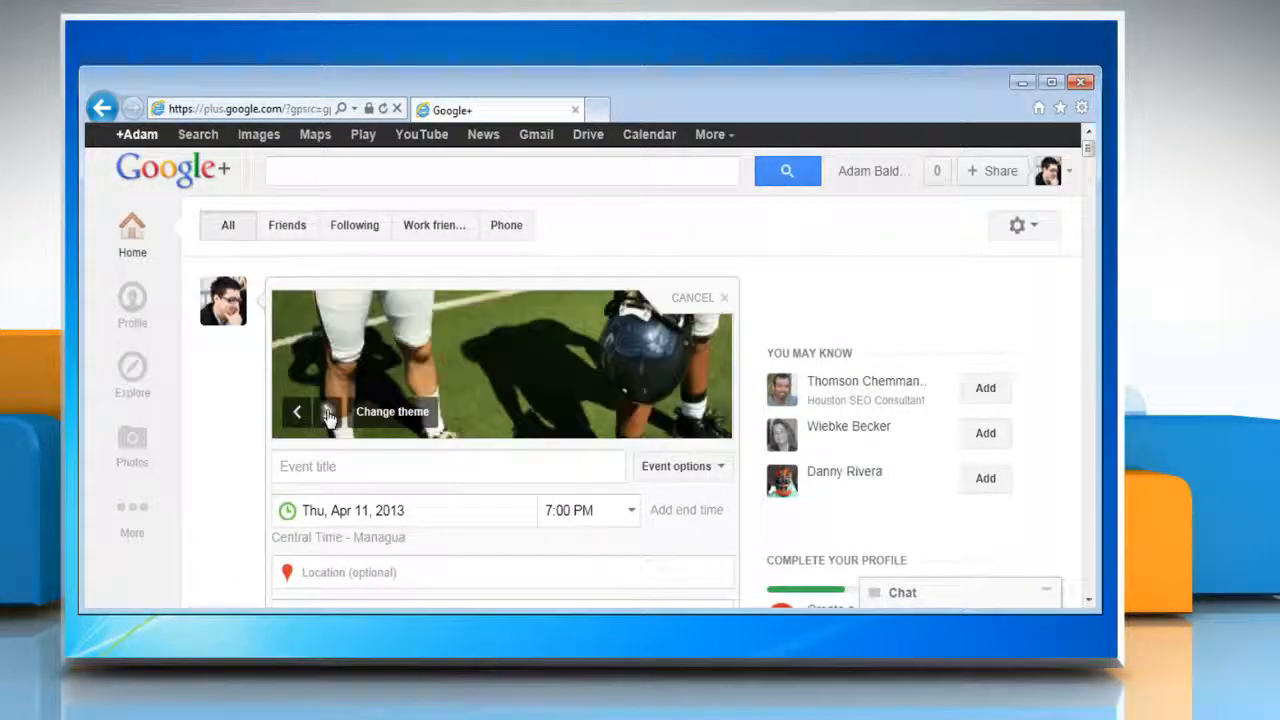
text(Football Match)
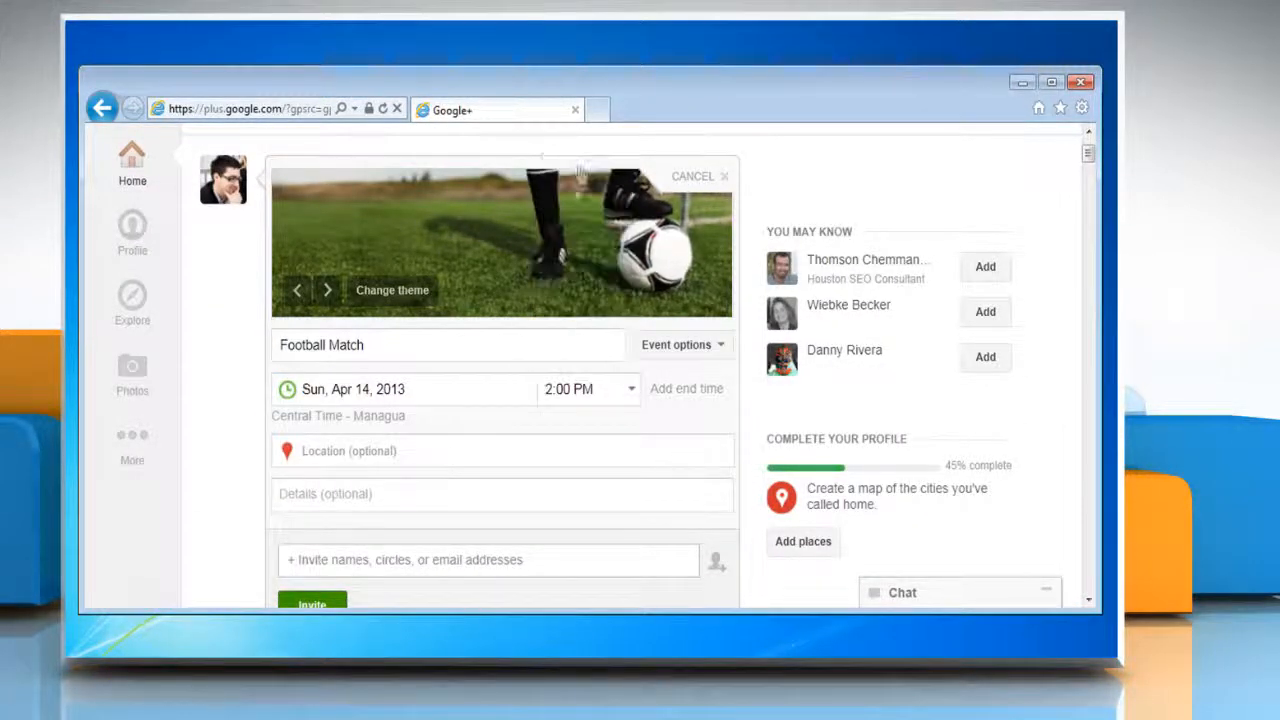
- Set the event location to Florida City and details to 'James vs Peter'
text(florida)
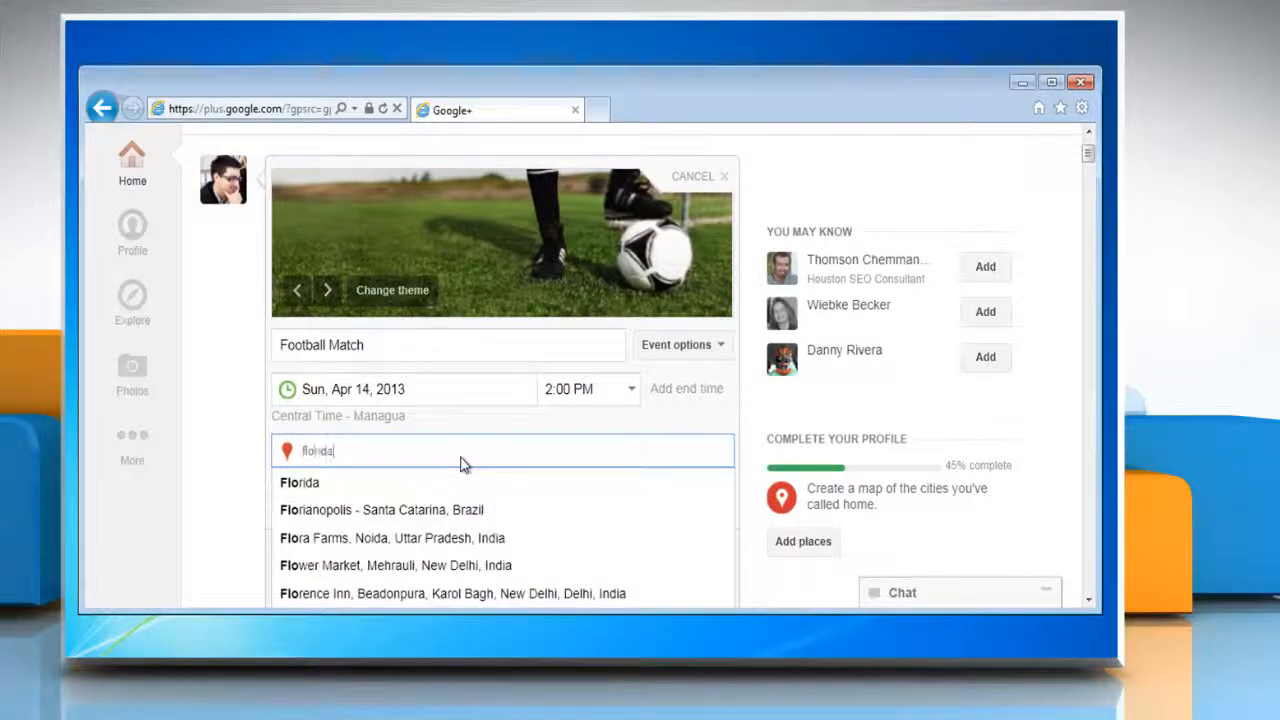
click(300, 482)
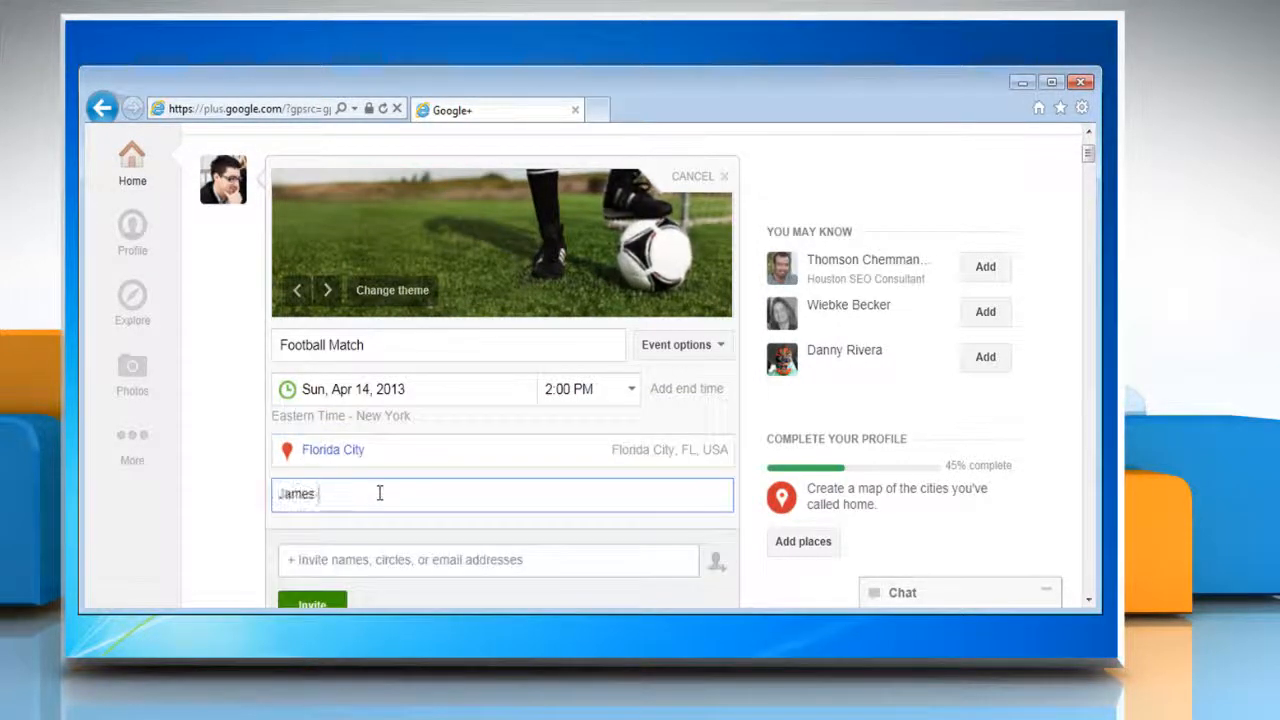
text(vs Peter)
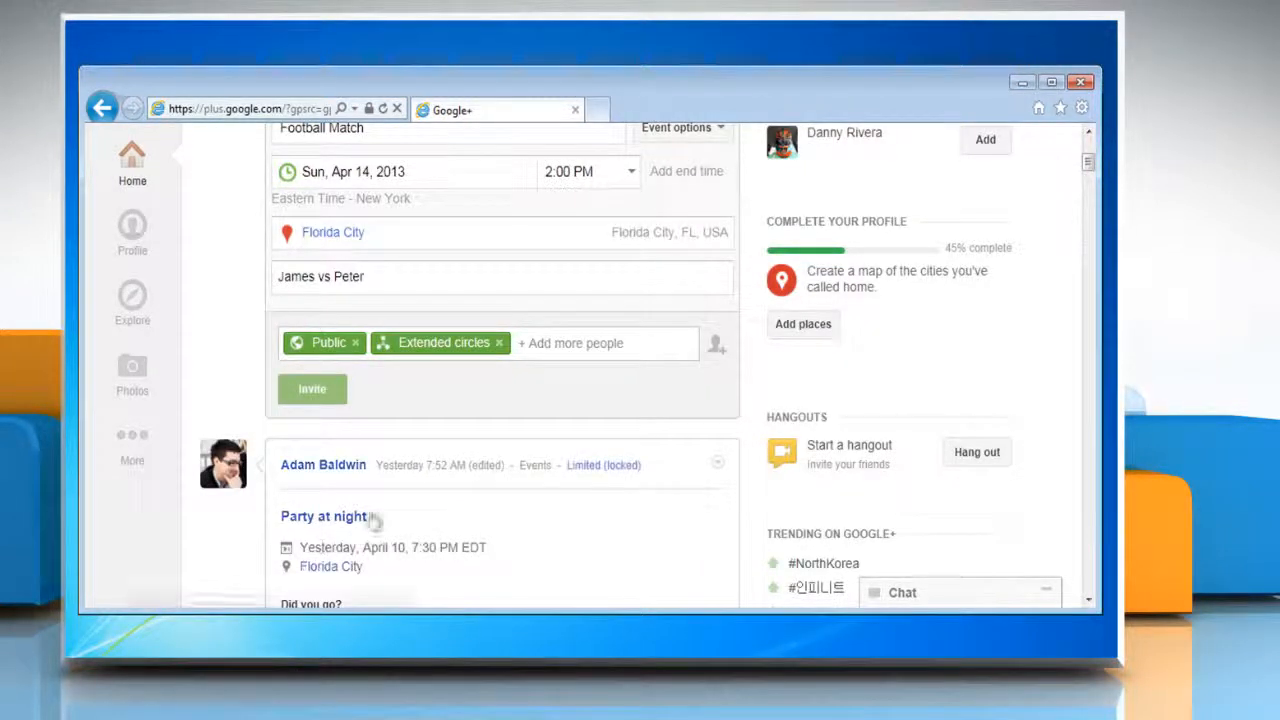
- View the posted event's details and map in the stream
scroll(down, 3)
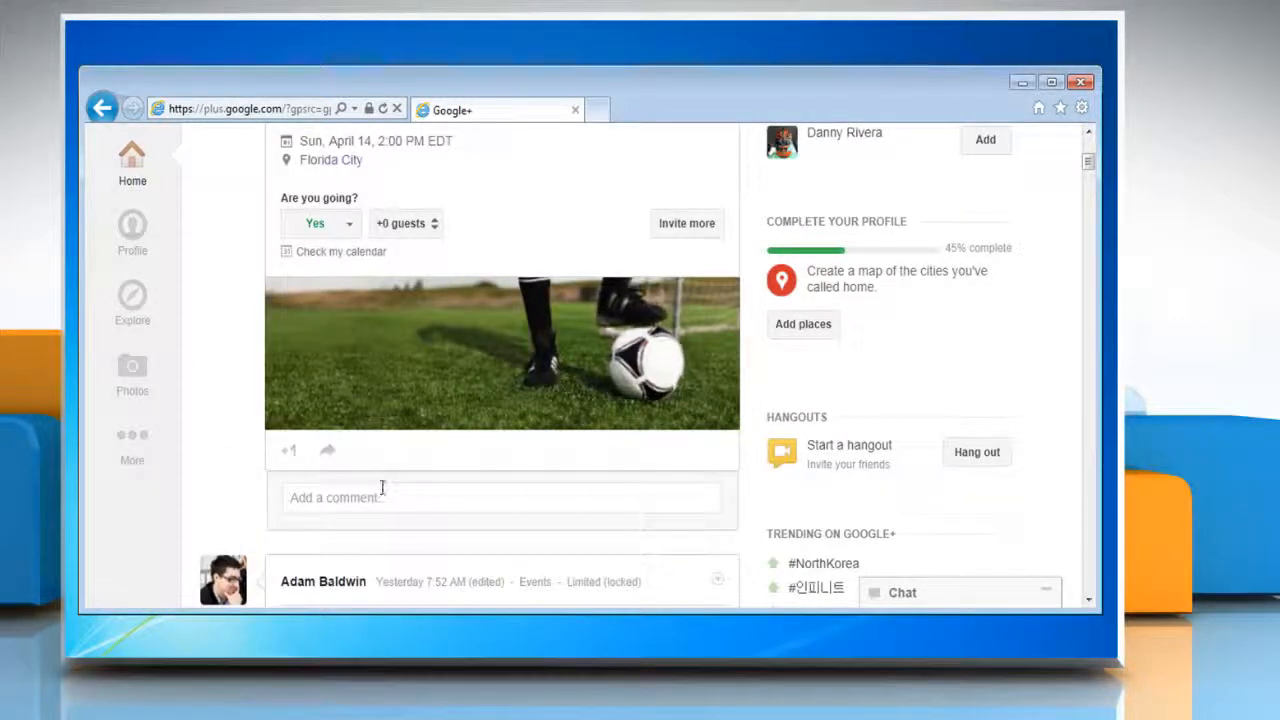
click(331, 160)
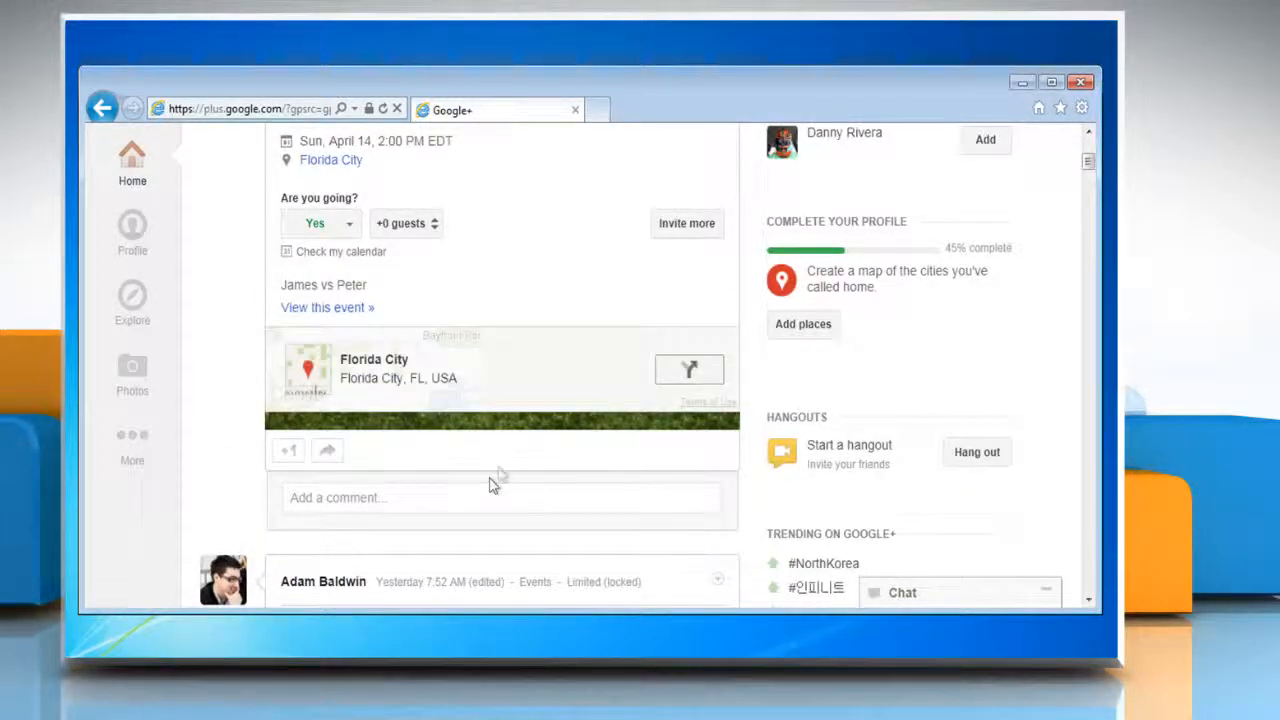